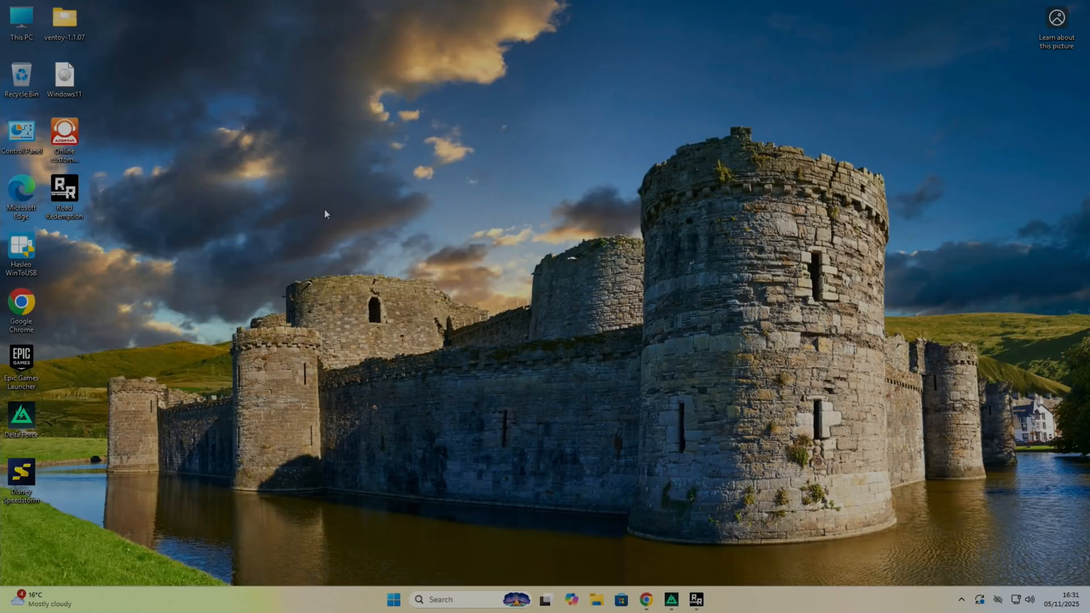
mouse_move(375, 445)
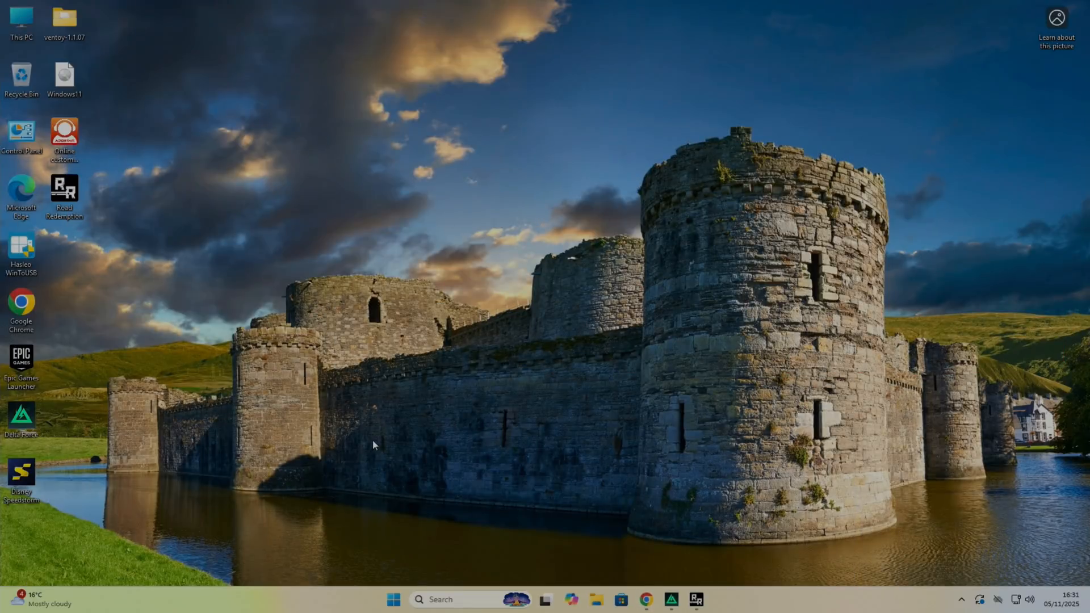
mouse_move(674, 600)
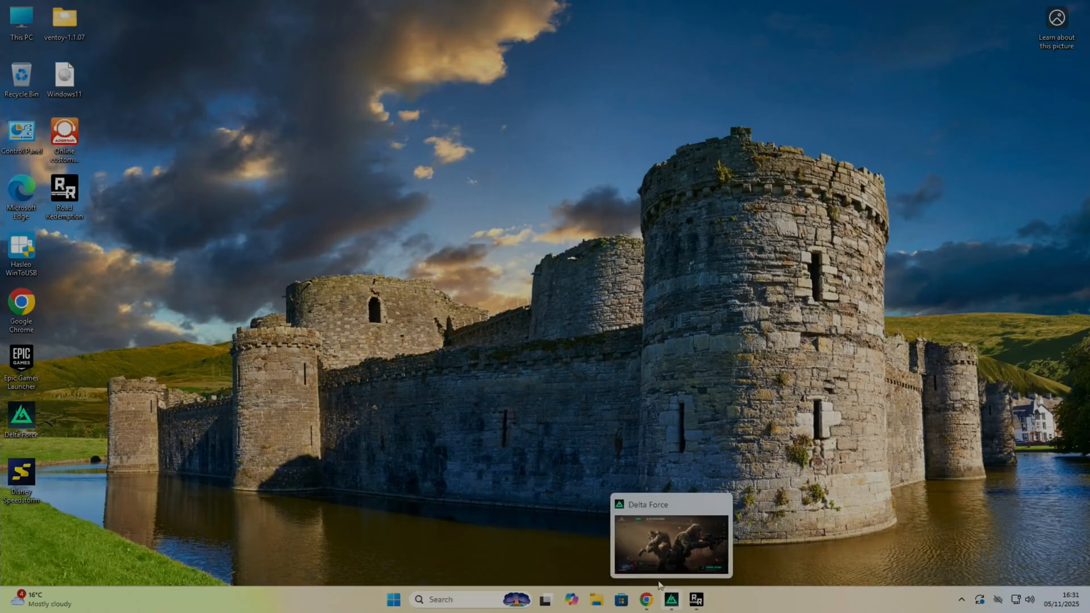
mouse_move(157, 368)
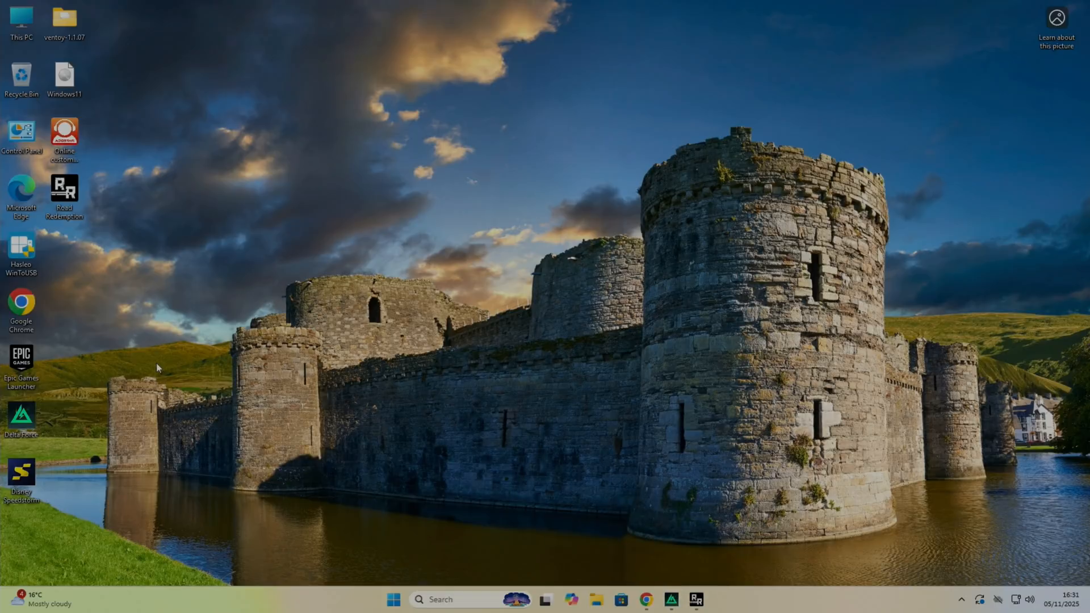
Browse the mini PC listing, then check Road Redemption's 1920x1080 Beautiful video options
click(644, 600)
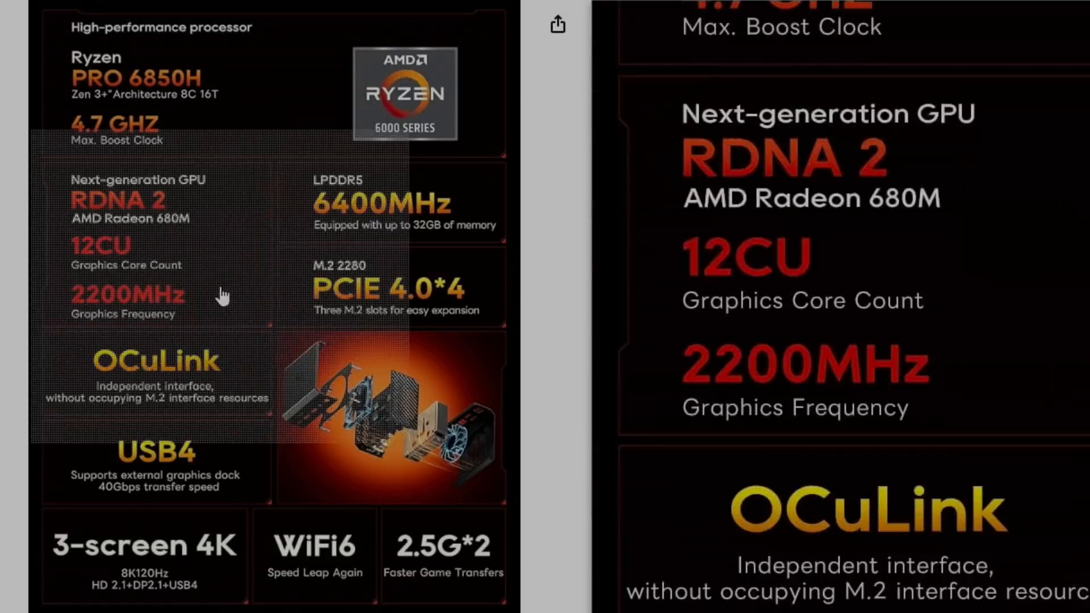
scroll(down, 3)
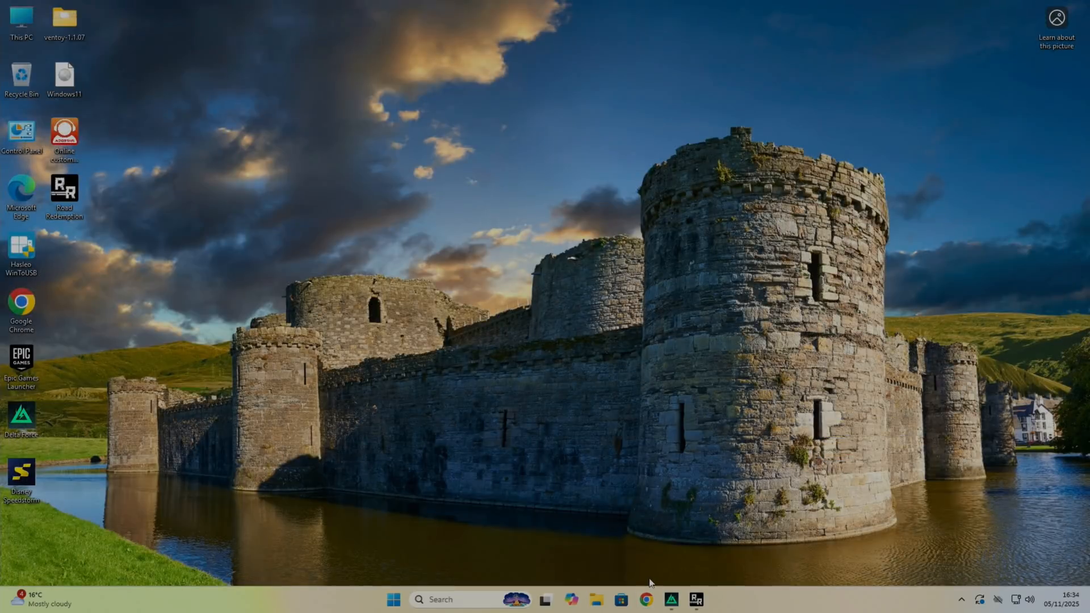
double_click(63, 190)
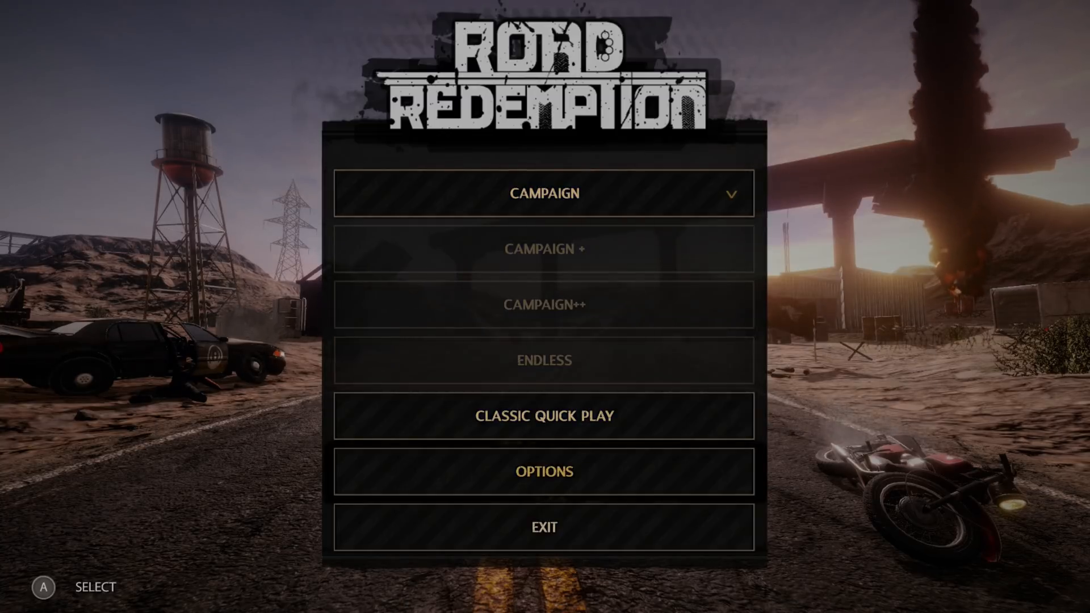
click(544, 472)
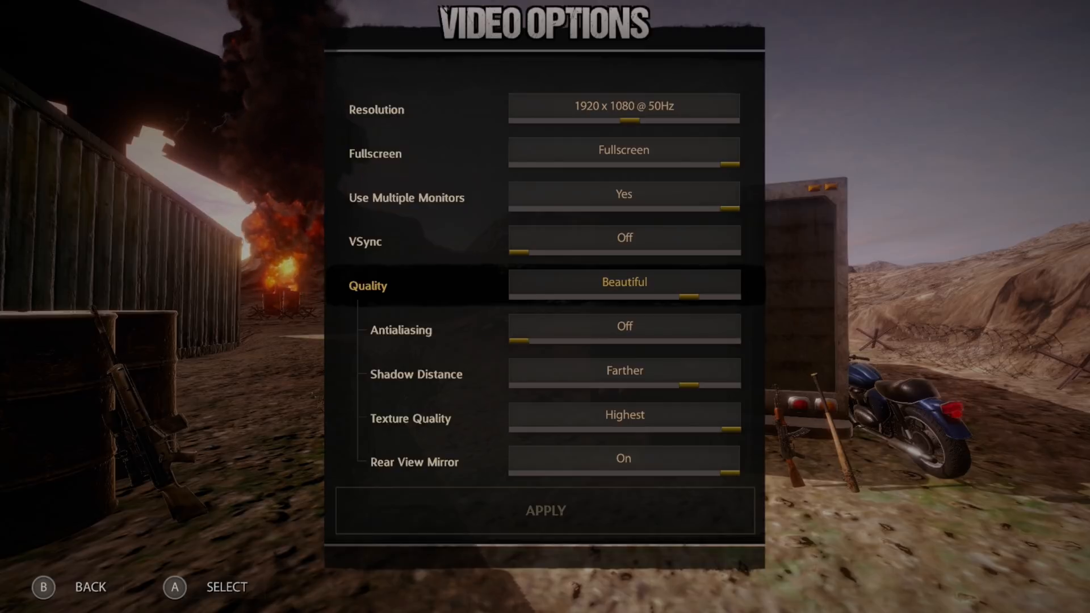
key(Down)
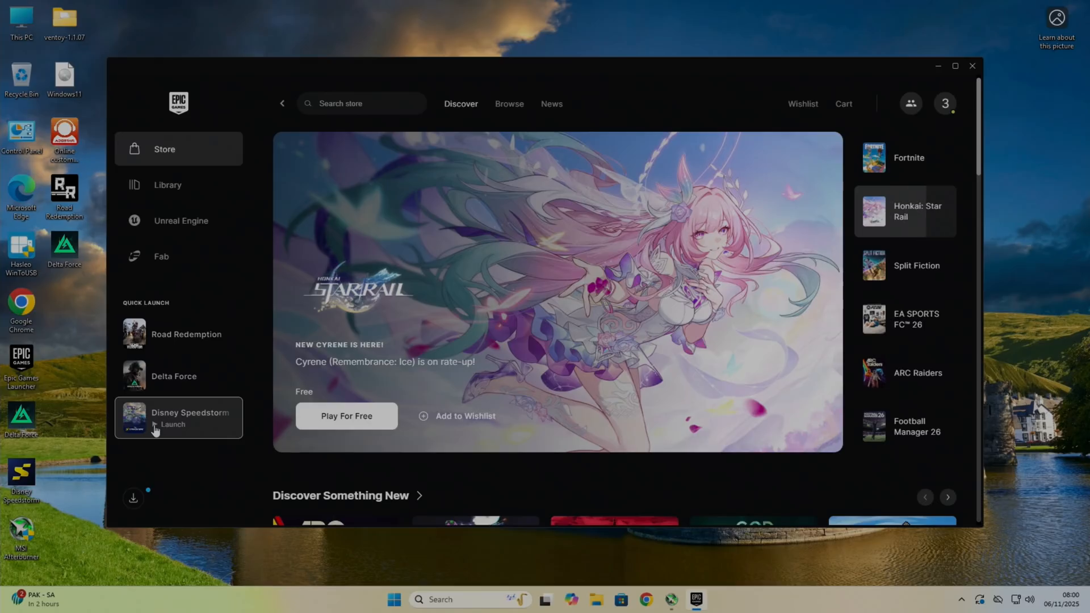
Race in Disney Speedstorm at 60 FPS with 1920x1080 display and vertical sync on
click(171, 424)
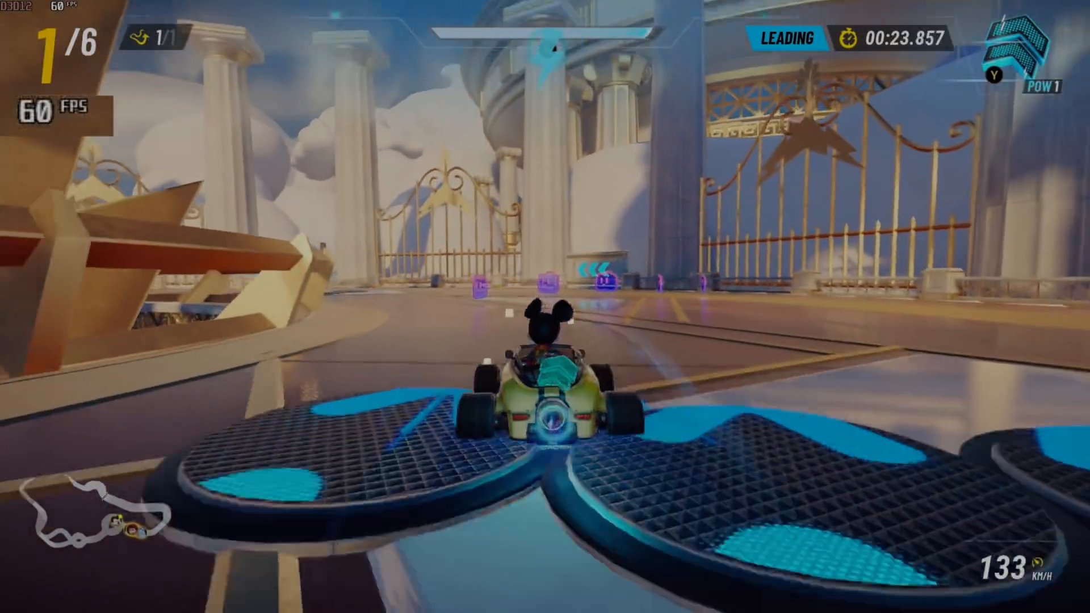
key(w)
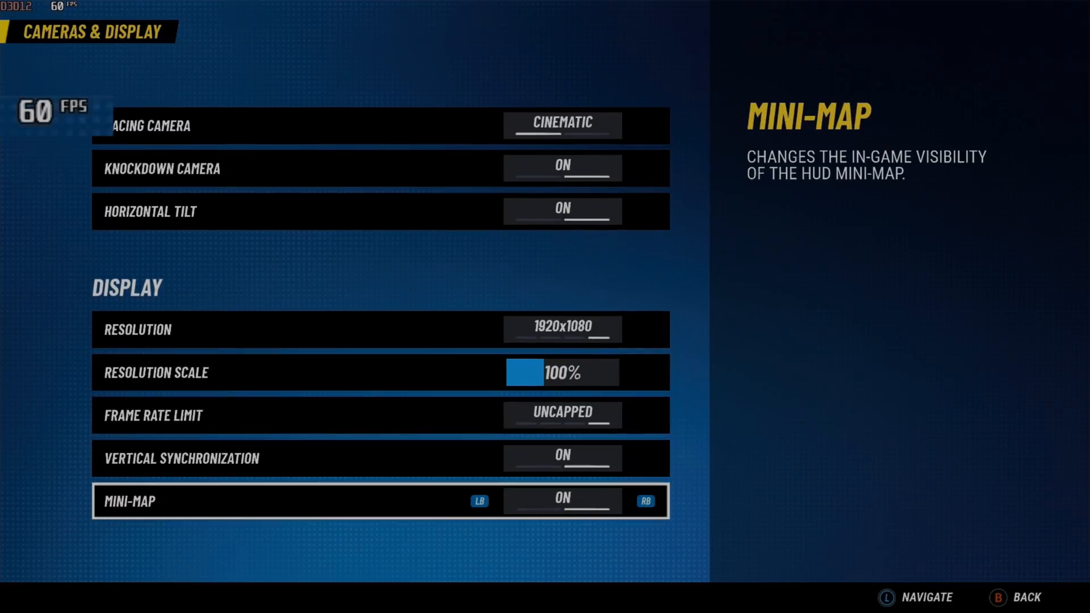
key(B)
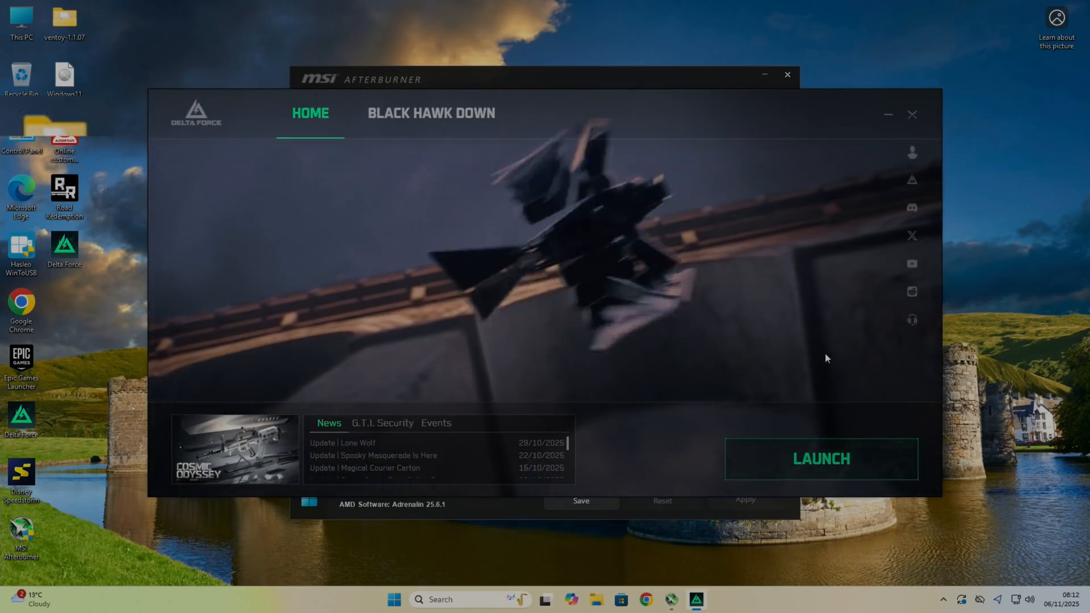
Start Delta Force and set its in-match frame rate cap to 60 FPS
click(821, 459)
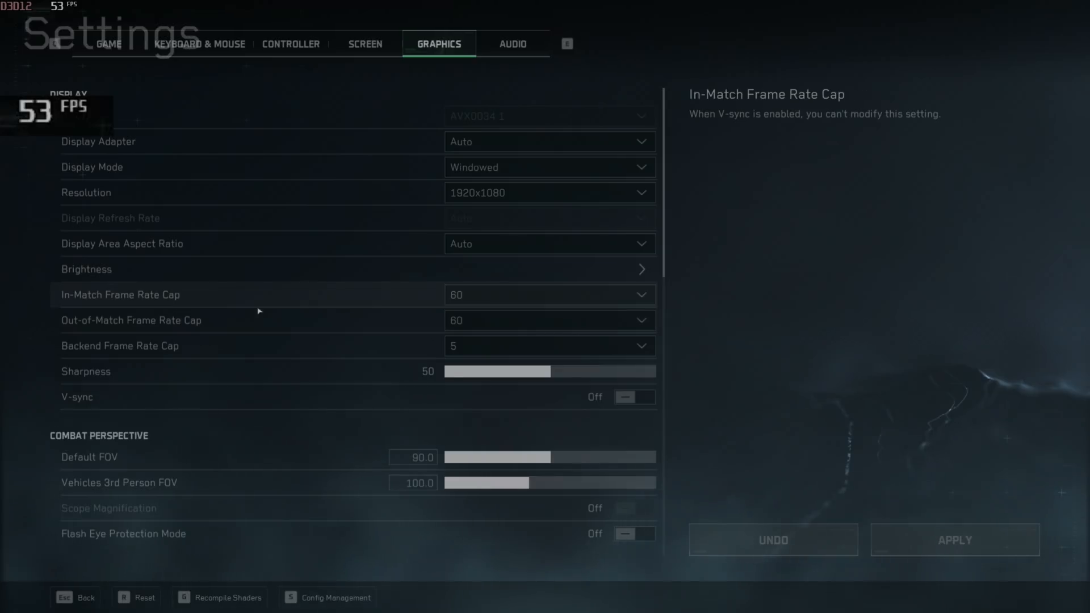
click(550, 294)
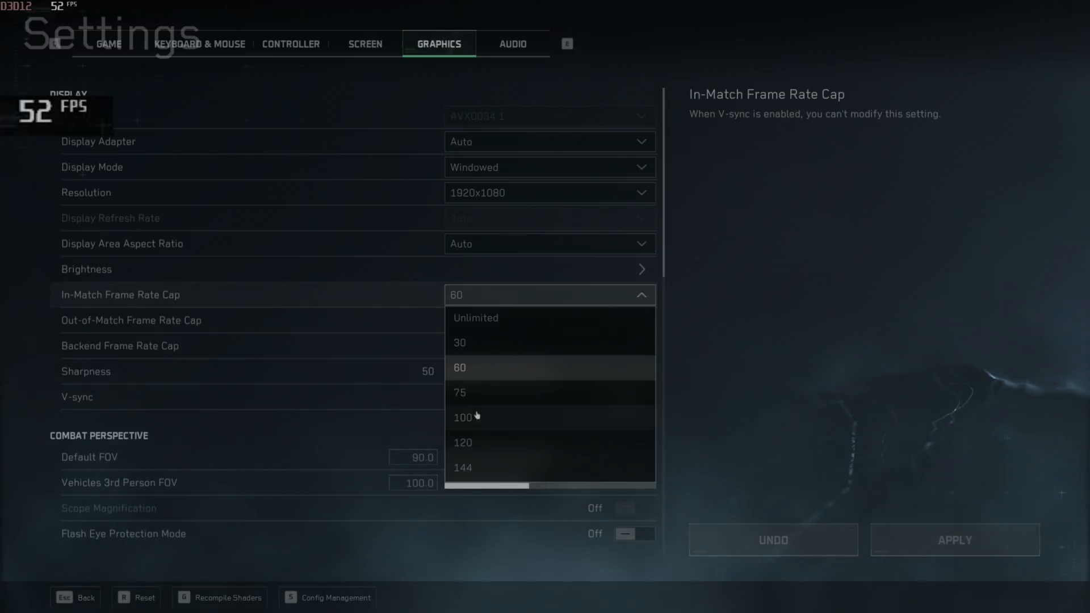
click(463, 443)
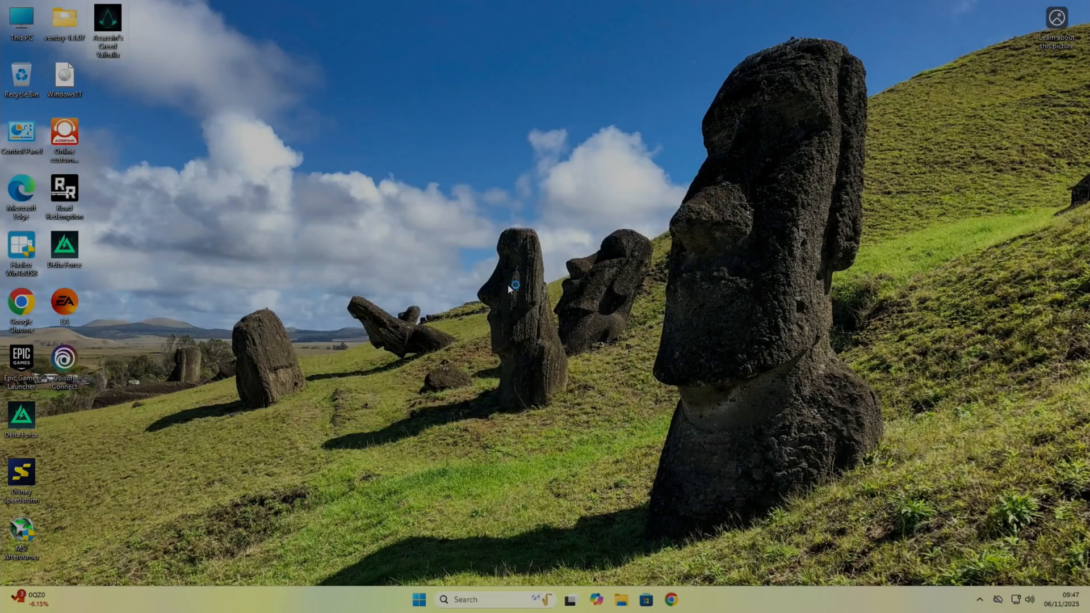
Launch Assassin's Creed Valhalla and walk through the snowy village at about 21–24 FPS
double_click(110, 18)
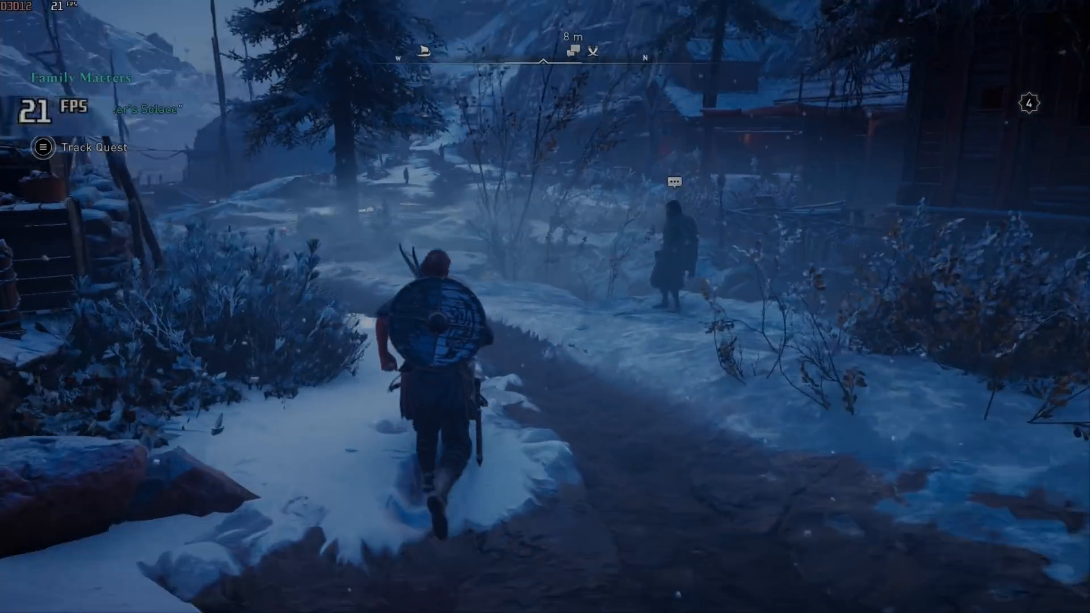
key(w)
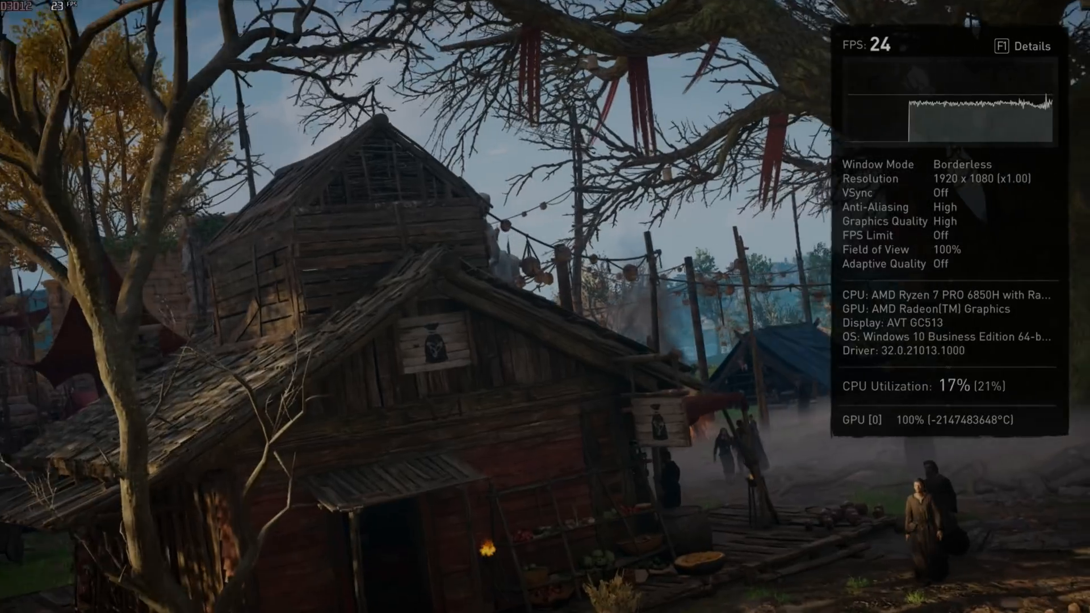
mouse_move(545, 307)
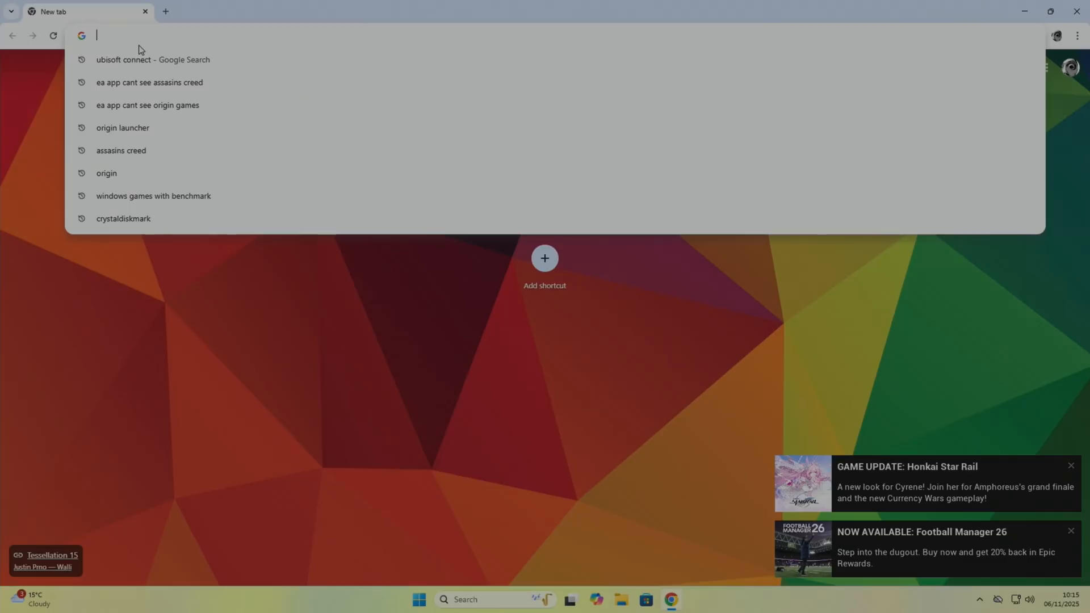
Search for nvidia in Chrome and go to NVIDIA's driver downloads page
text(nvidia.com/en-us/drivers/)
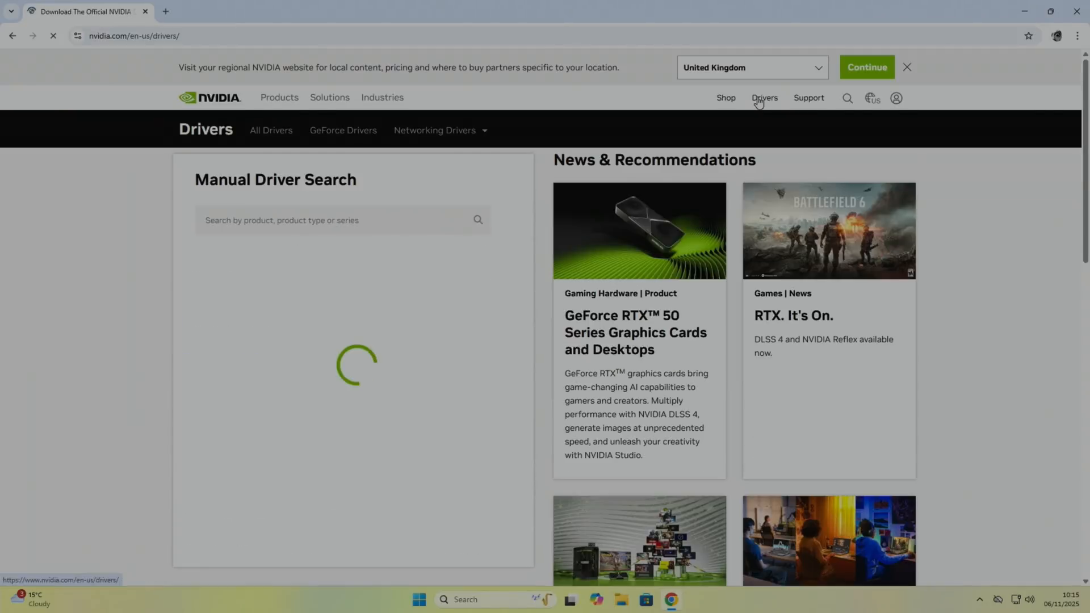
click(343, 130)
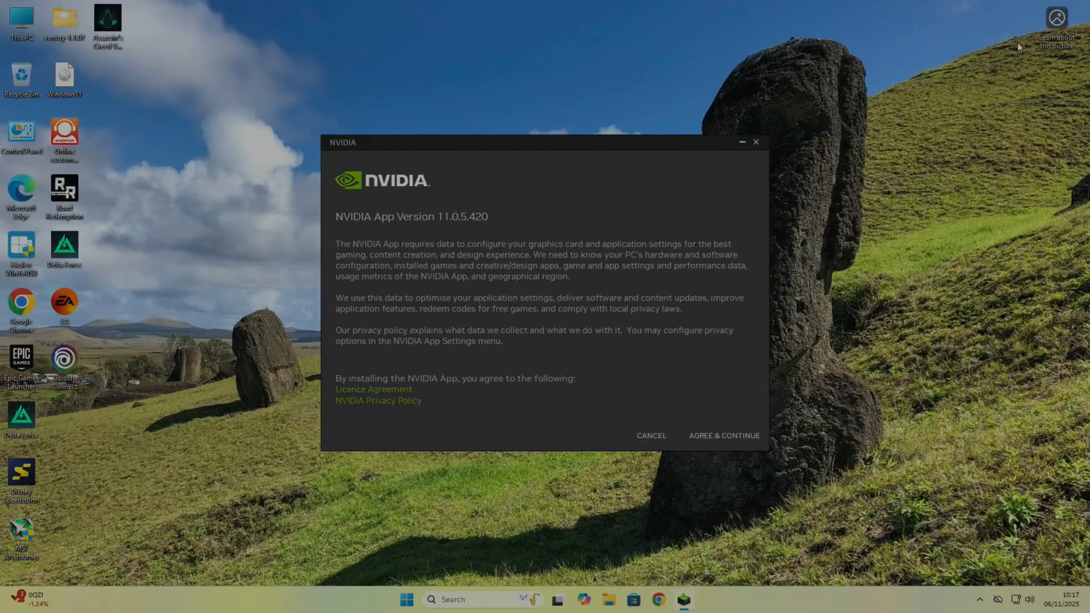
Install NVIDIA App and view Valhalla's optimised program settings for the GTX 1080
click(724, 435)
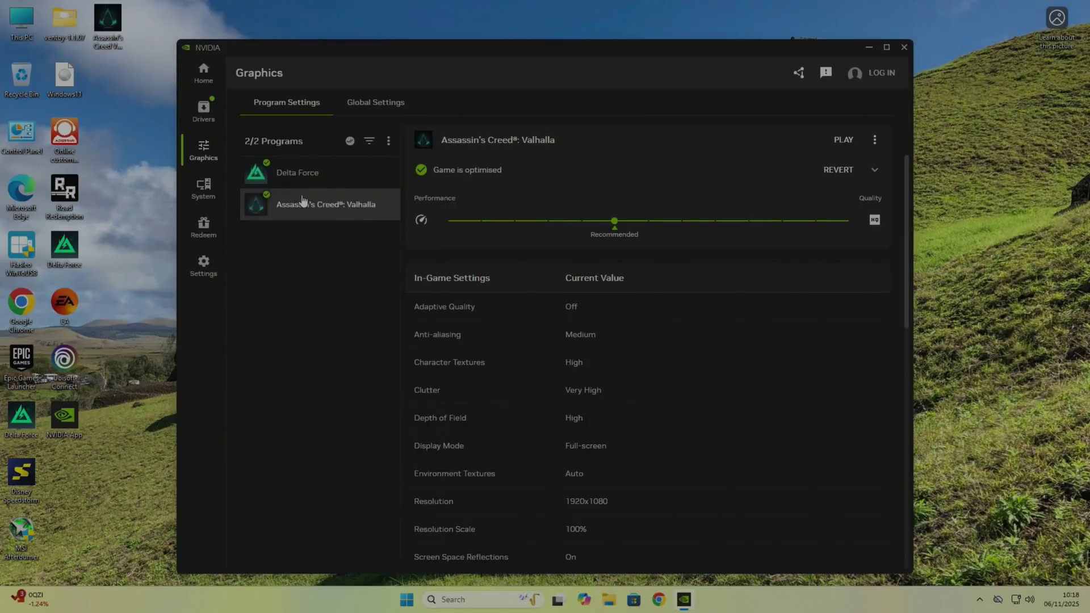
scroll(down, 3)
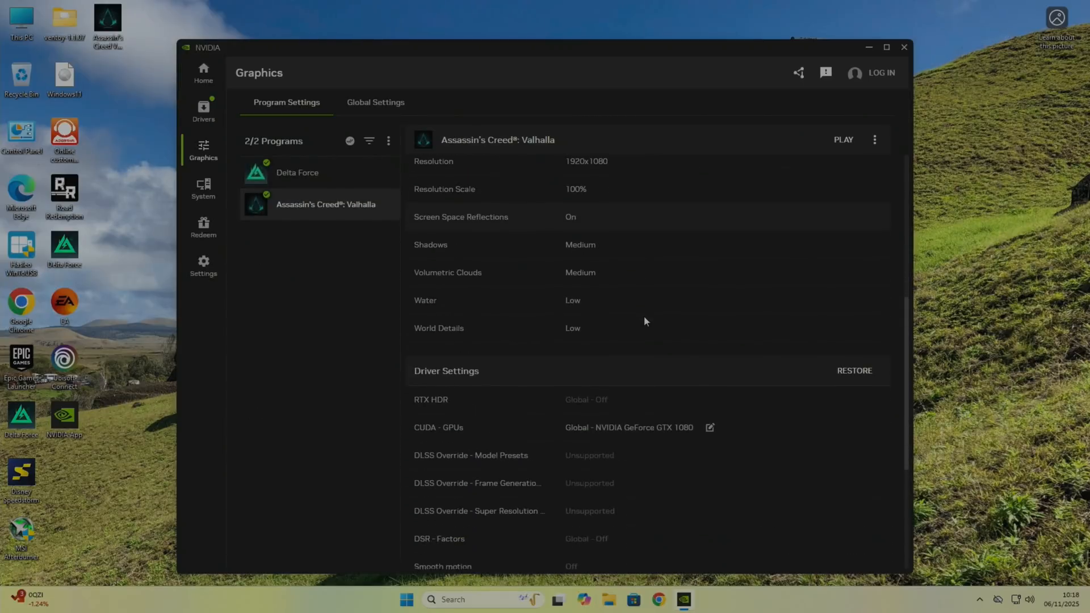
click(203, 189)
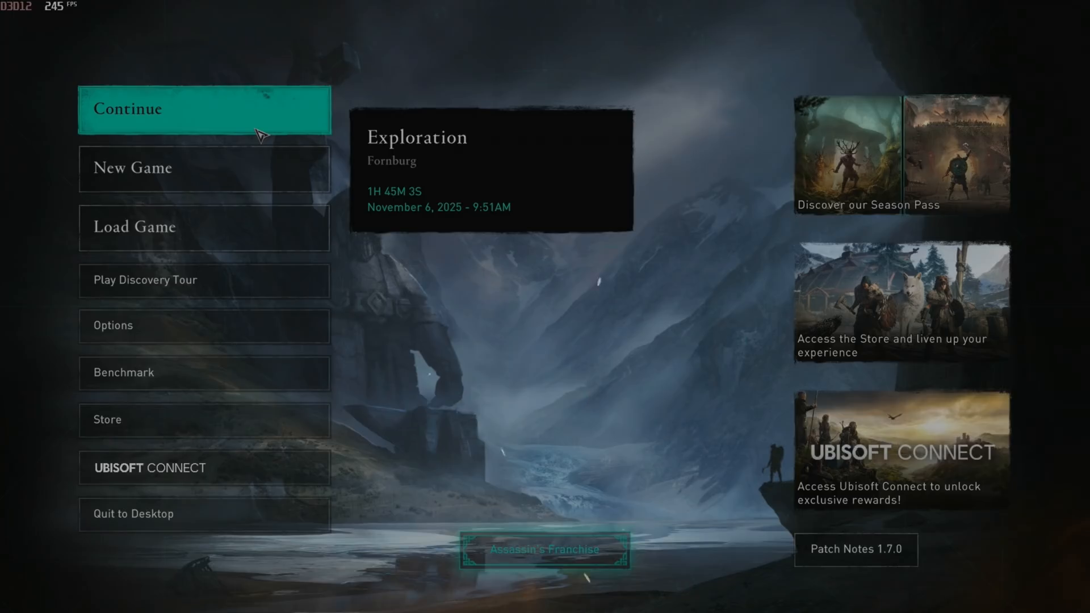
Resume the Fornburg save and walk through the village at around 52–54 FPS
click(203, 109)
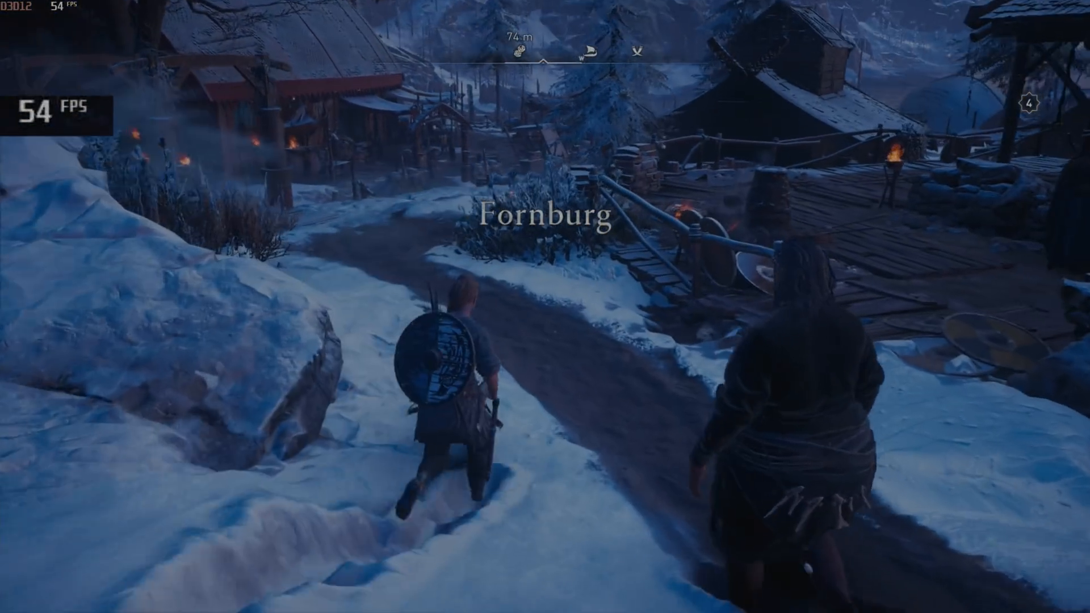
key(w)
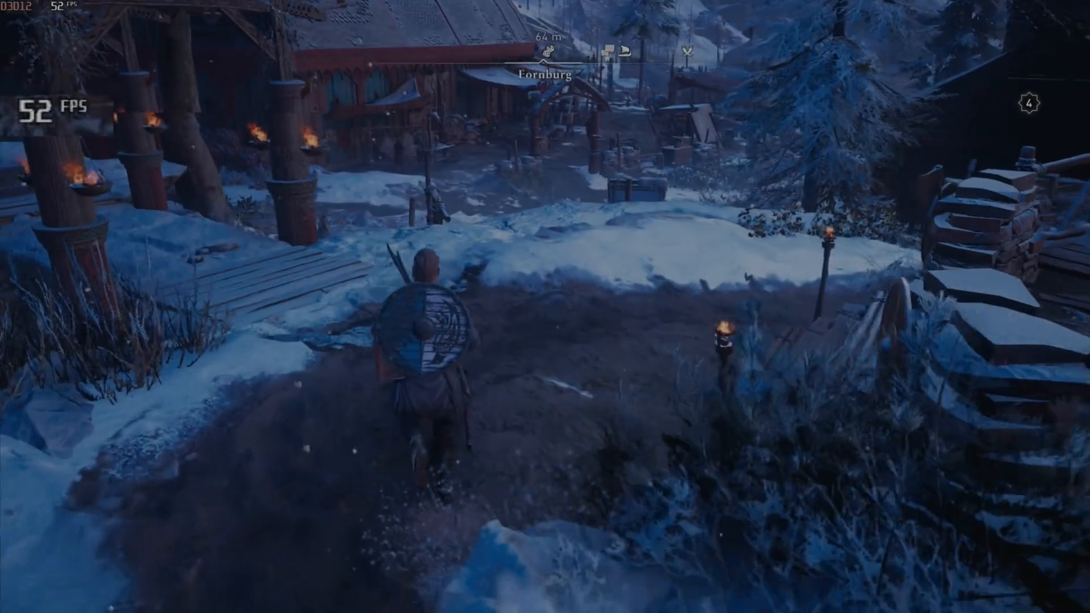
key(w)
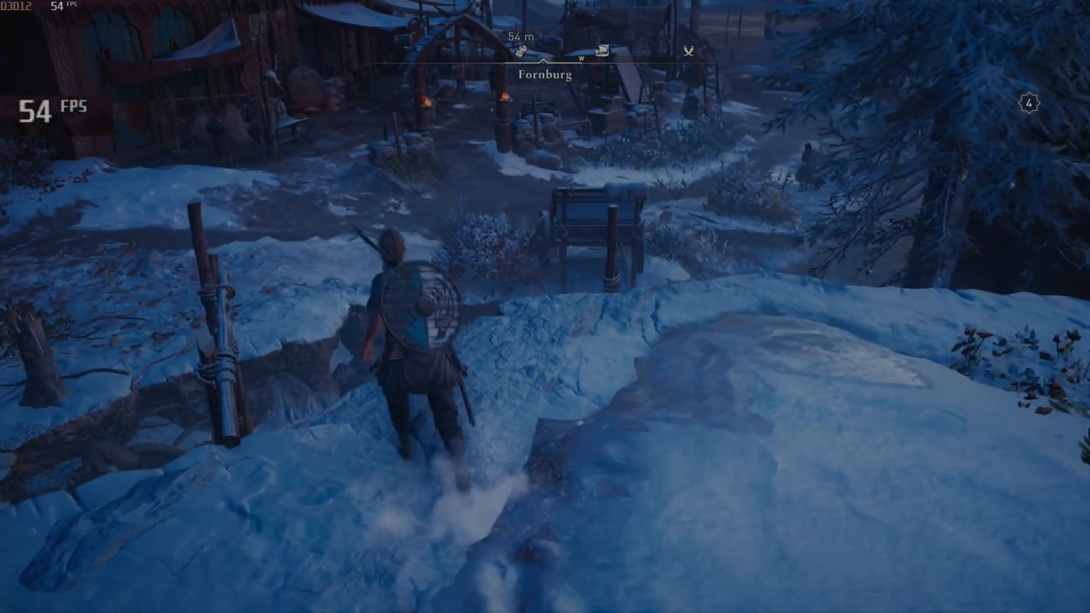